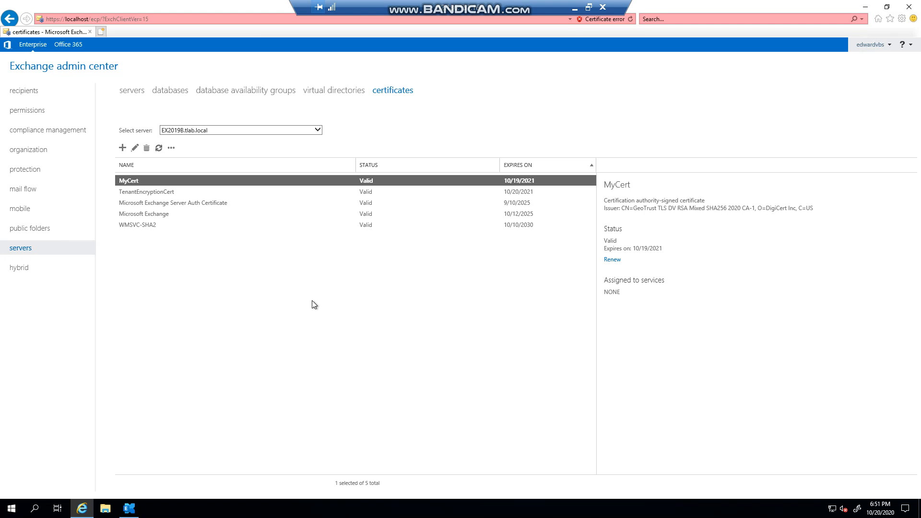
pyautogui.moveTo(215, 207)
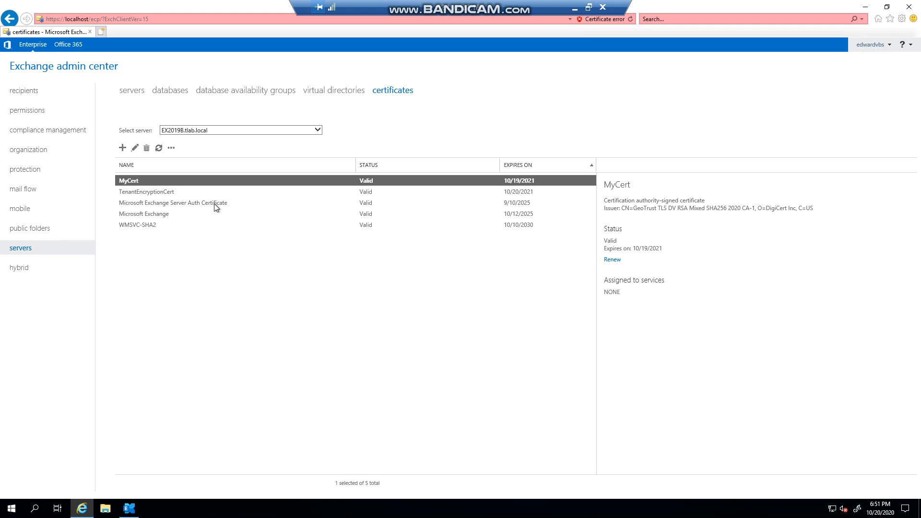
pyautogui.moveTo(129, 184)
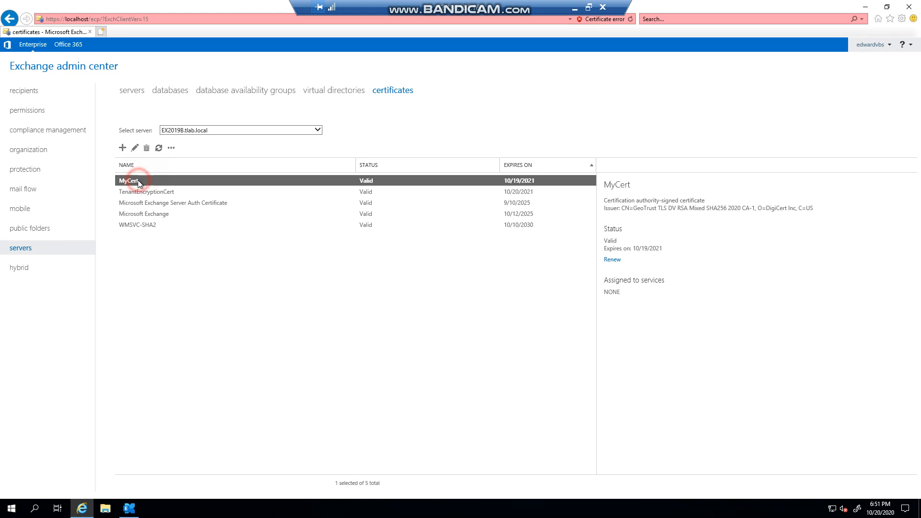
# Inspect MyCert's assigned services in its properties, then close without saving.
pyautogui.doubleClick(128, 180)
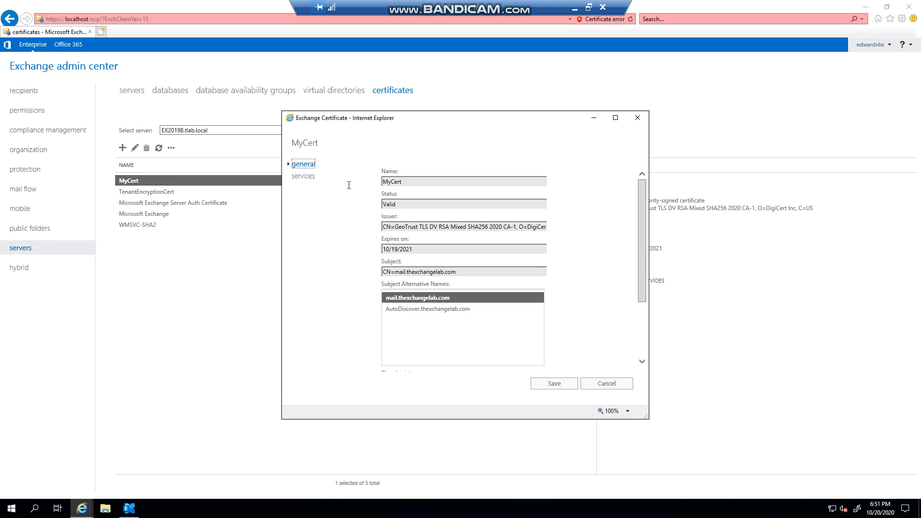
pyautogui.click(303, 176)
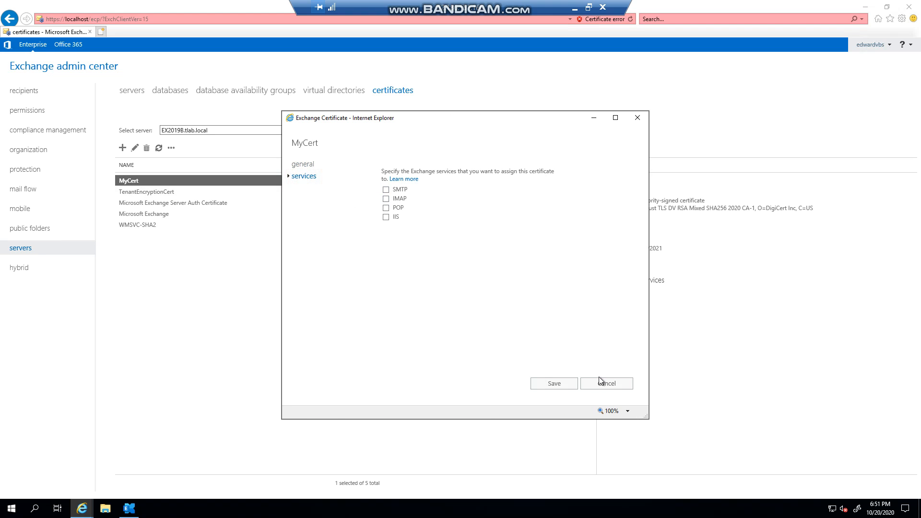
pyautogui.click(606, 383)
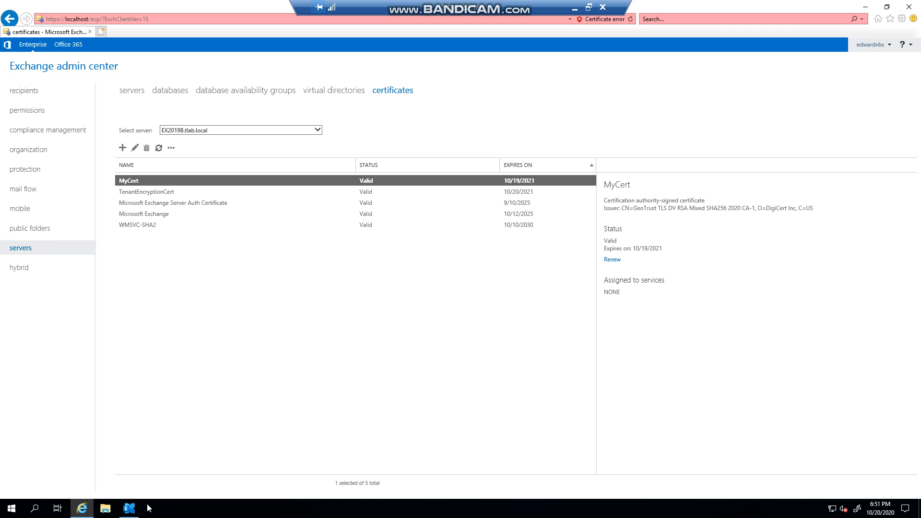
# In Exchange Management Shell, run Get-ExchangeCertificate -Server ex2019b to list certificates and thumbprints.
pyautogui.click(129, 508)
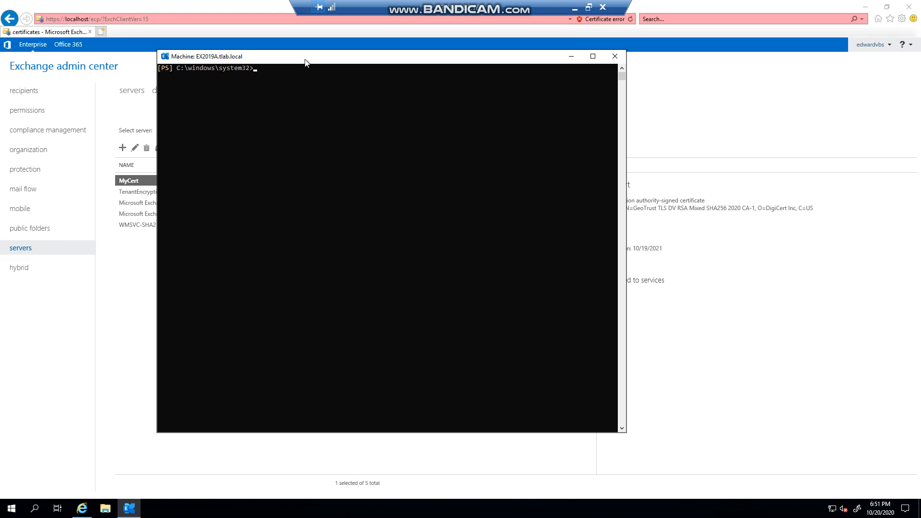
pyautogui.write('get-e')
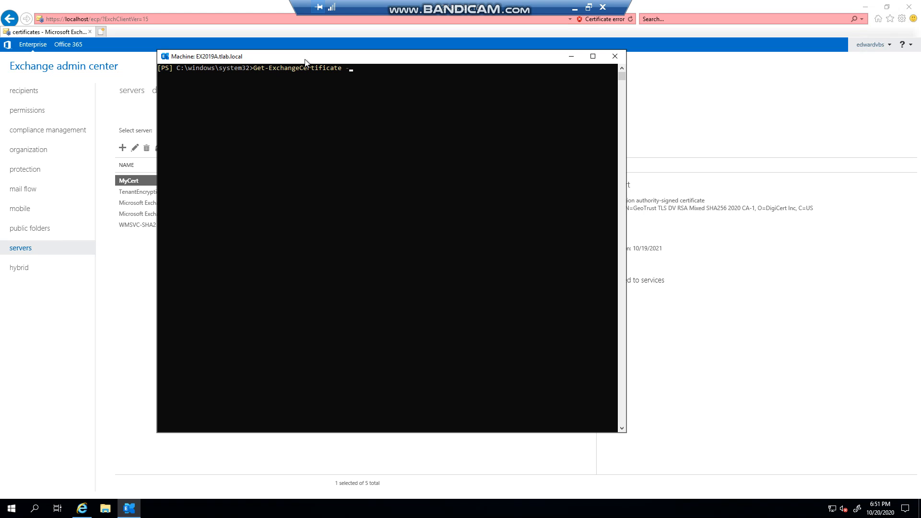
pyautogui.write('-Server')
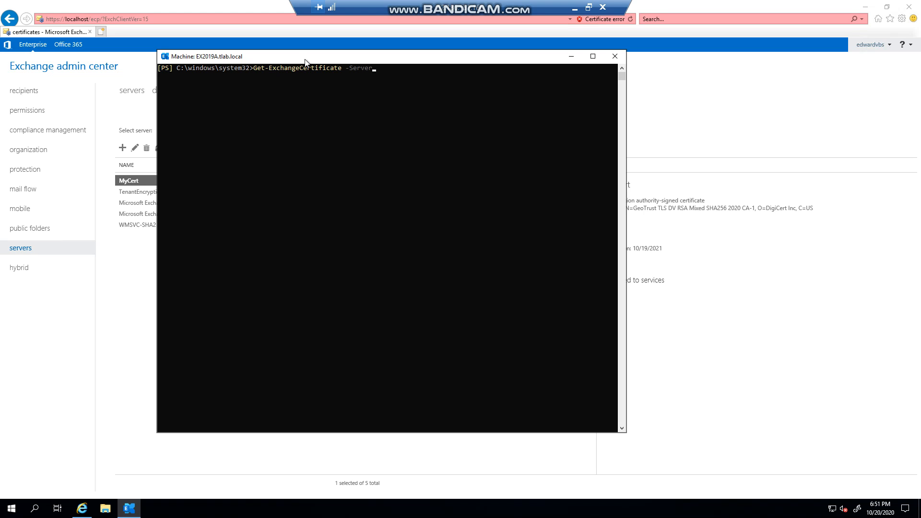
pyautogui.write('ex2019b')
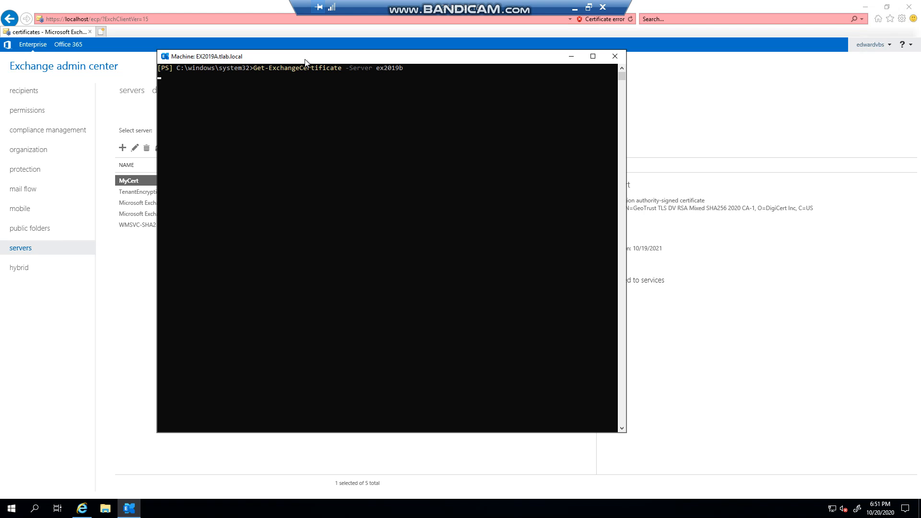
pyautogui.press('Return')
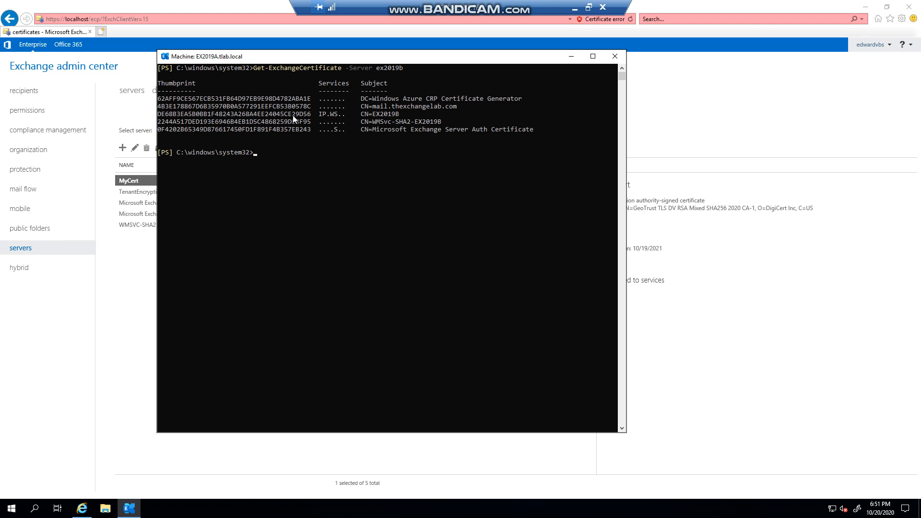
pyautogui.moveTo(202, 116)
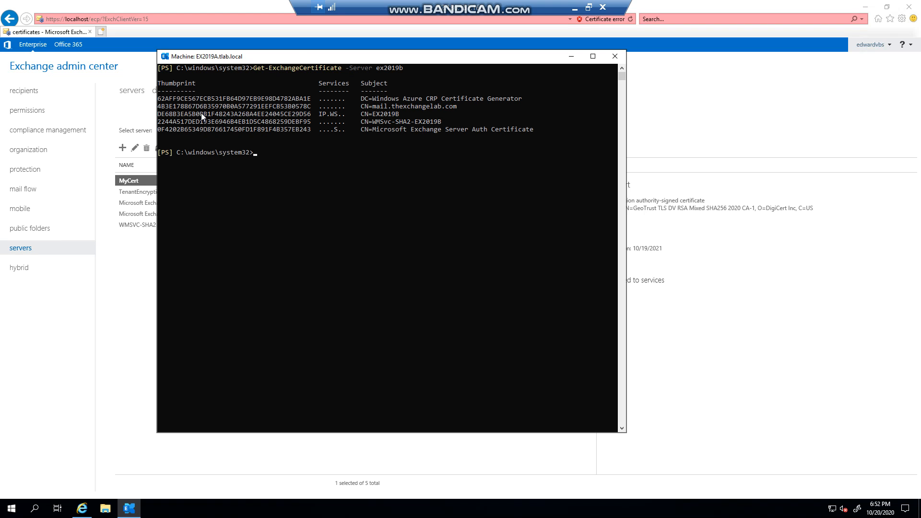
pyautogui.moveTo(455, 109)
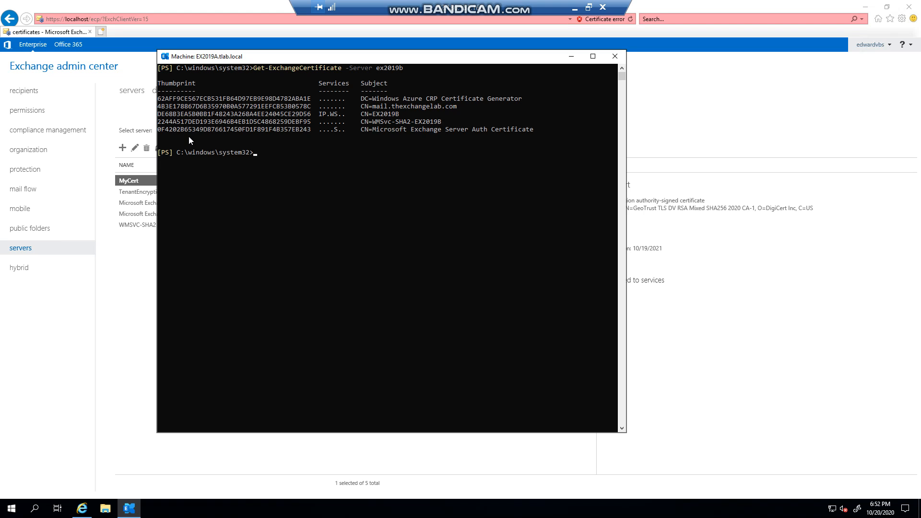
# Enable certificate 4B3E178867D6B35970B0A577291EEFCB53B0578C on ex2019b for IIS, SMTP, POP and IMAP.
pyautogui.write('enab')
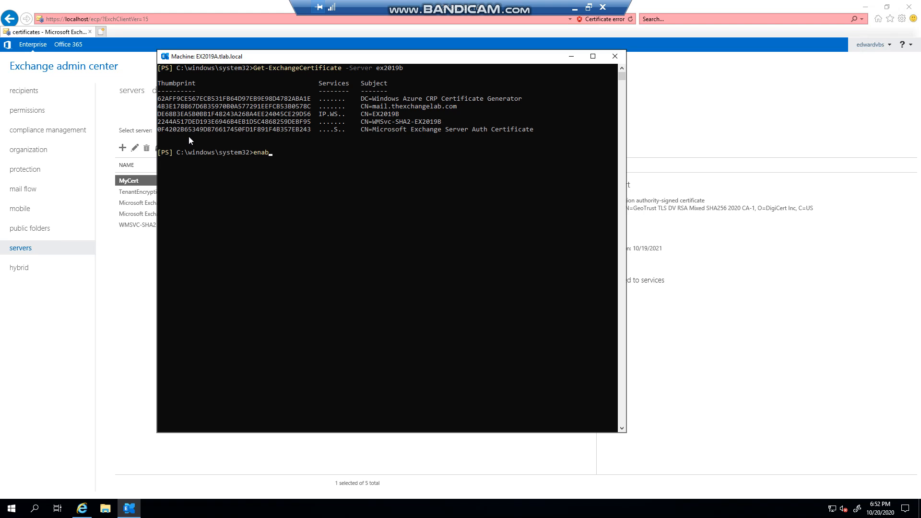
pyautogui.write('le-ex')
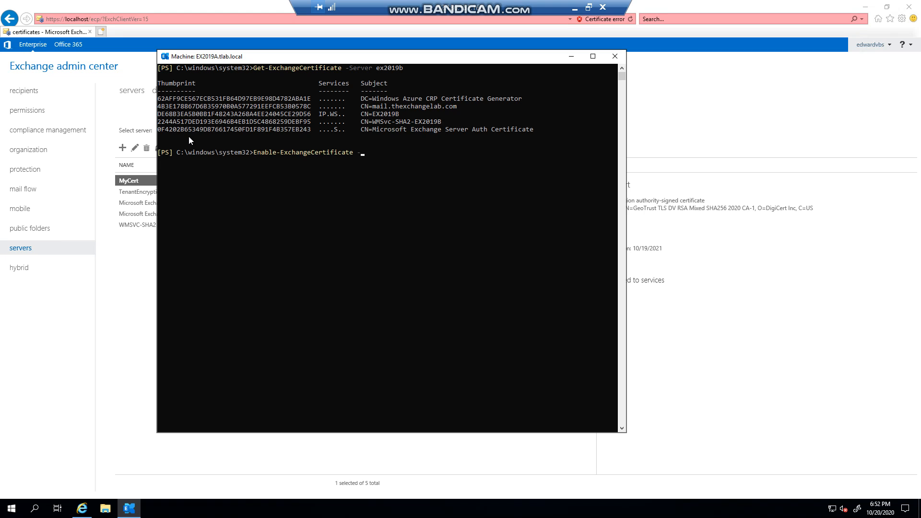
pyautogui.write('Server')
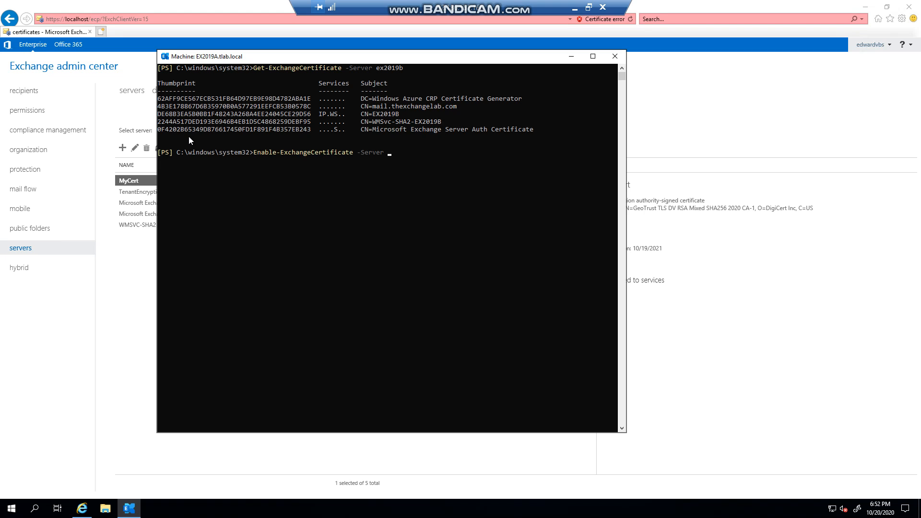
pyautogui.write('ex2019')
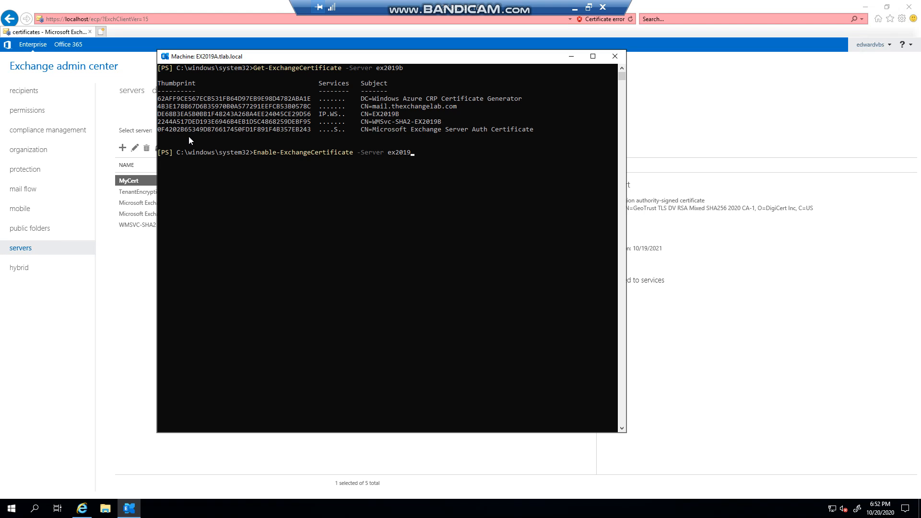
pyautogui.write('-th')
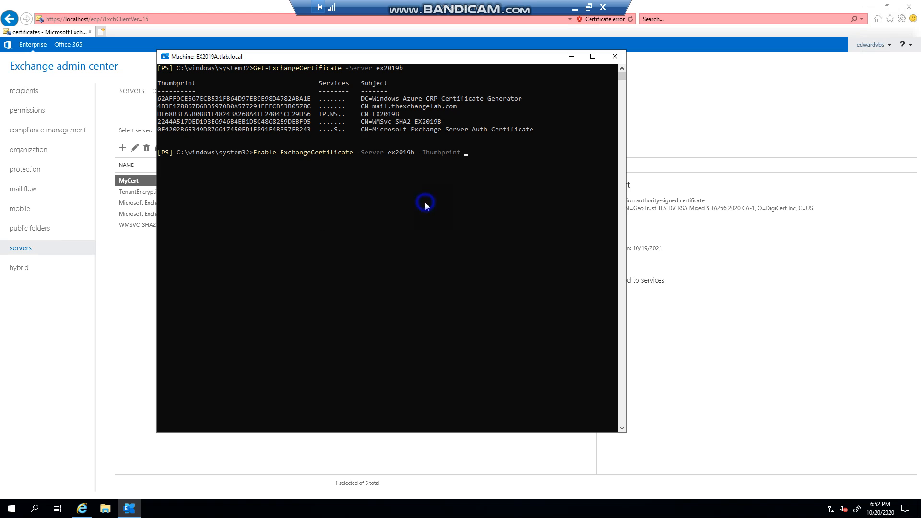
pyautogui.write('4B3E178867D6B35970B0A577291EEFCB53B0578C')
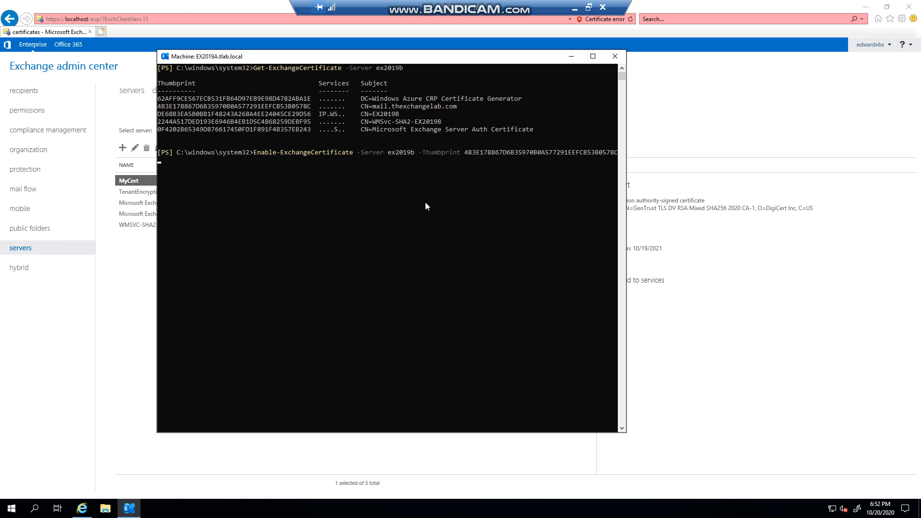
pyautogui.write('-Services')
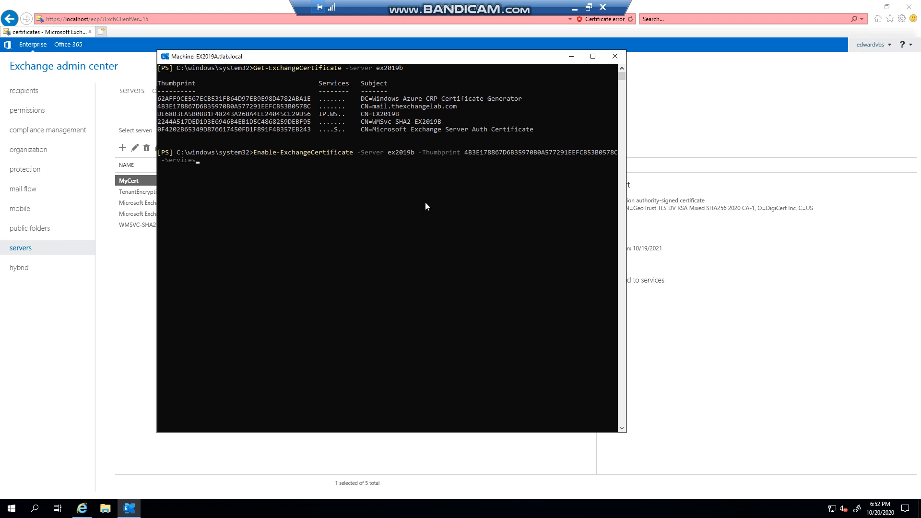
pyautogui.write('IIS')
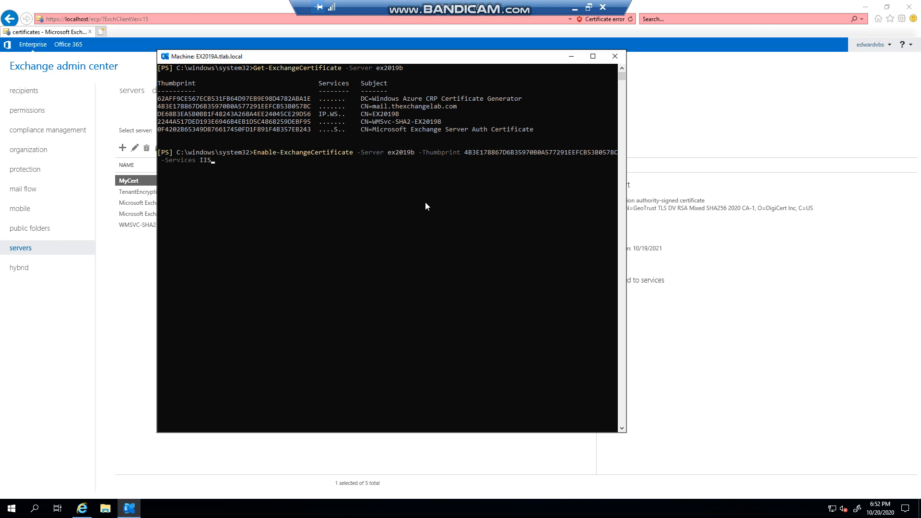
pyautogui.write(',SMTP,POP')
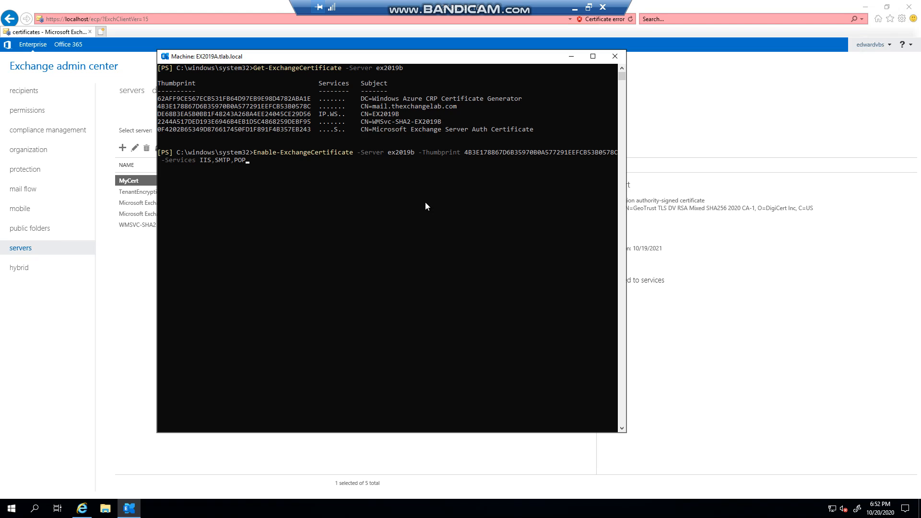
pyautogui.write(',IMAP')
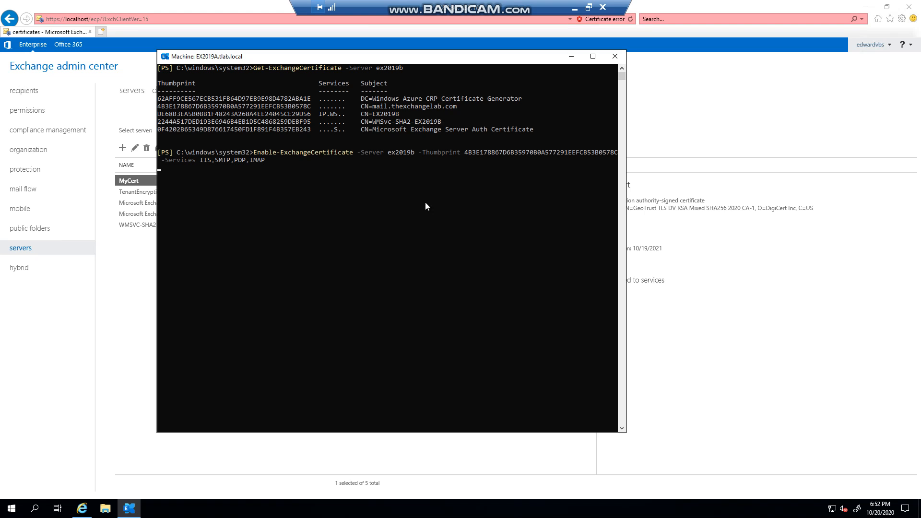
pyautogui.press('Return')
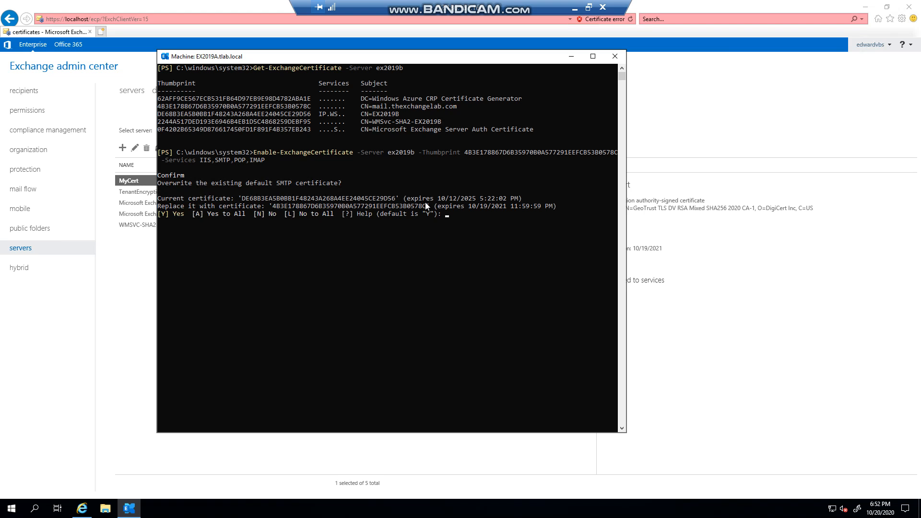
# Answer y to overwrite the default SMTP certificate, then type Get-ExchangeCertificate -Server ex2019b.
pyautogui.write('y')
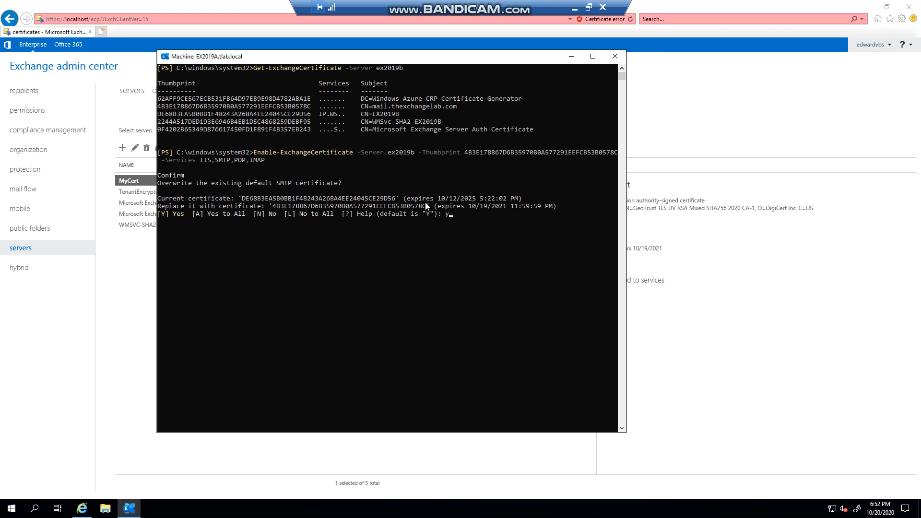
pyautogui.press('Return')
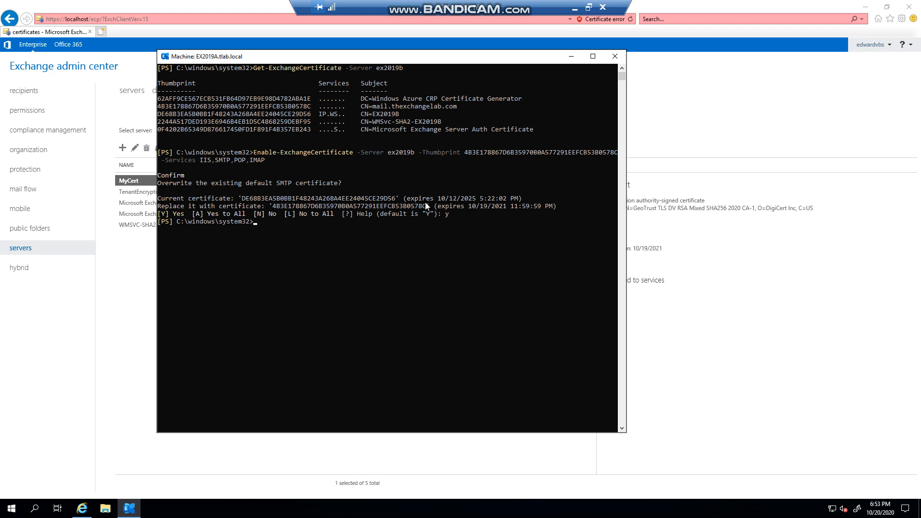
pyautogui.moveTo(419, 223)
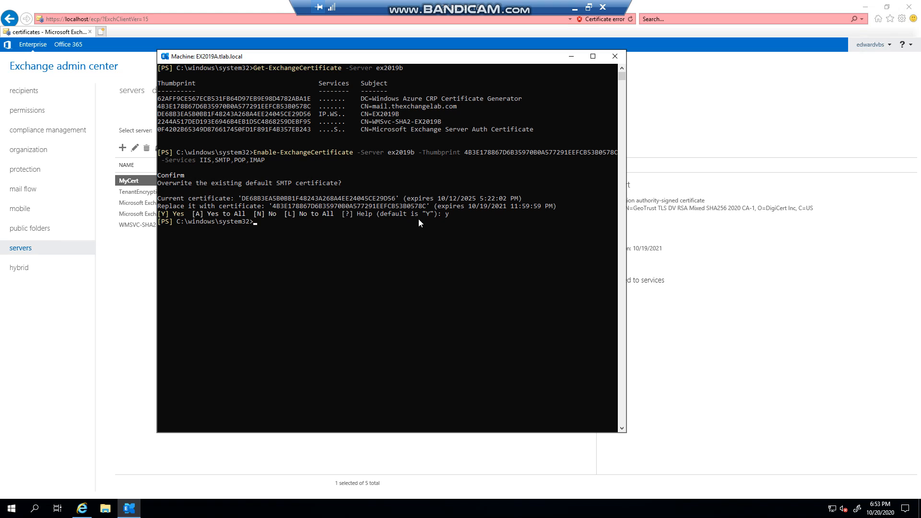
pyautogui.write('Get-ExchangeCertificate -Server ex2019b')
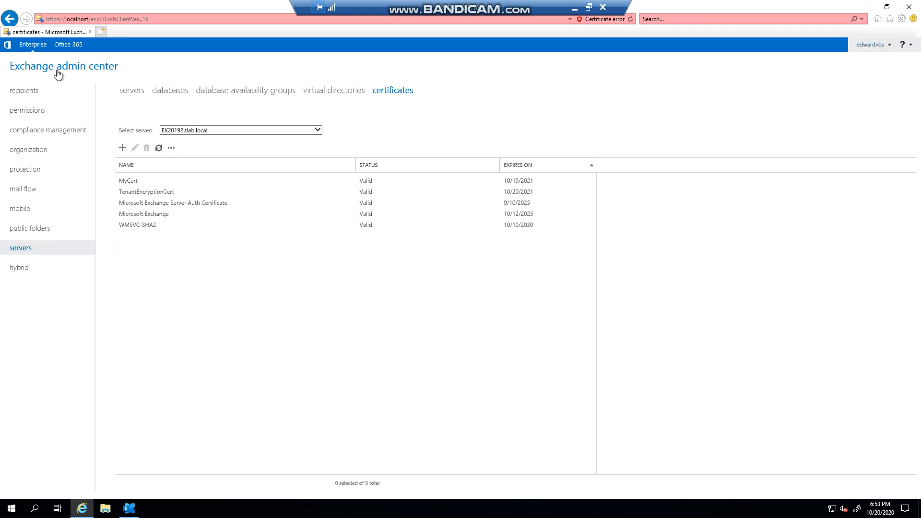
# Refresh the certificate list and confirm MyCert's 'Assigned to services' shows IMAP, POP, IIS, SMTP.
pyautogui.click(159, 147)
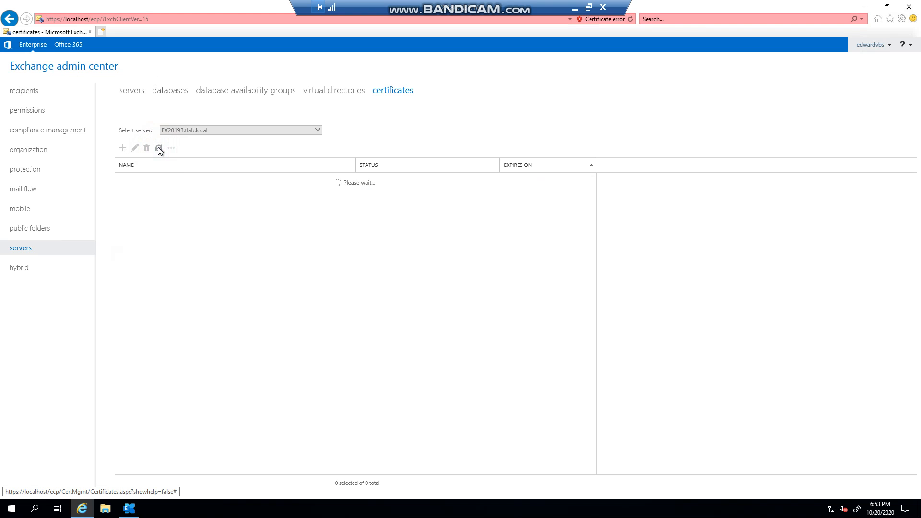
pyautogui.click(159, 147)
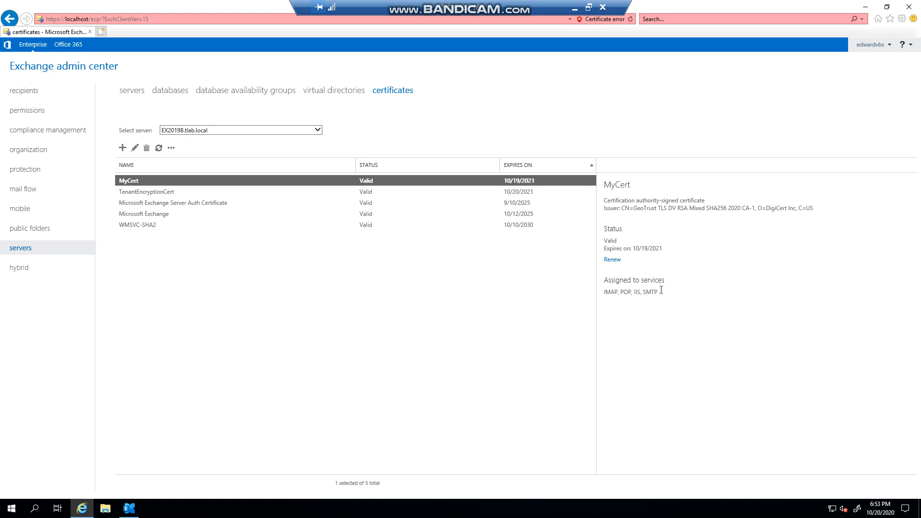
pyautogui.doubleClick(630, 292)
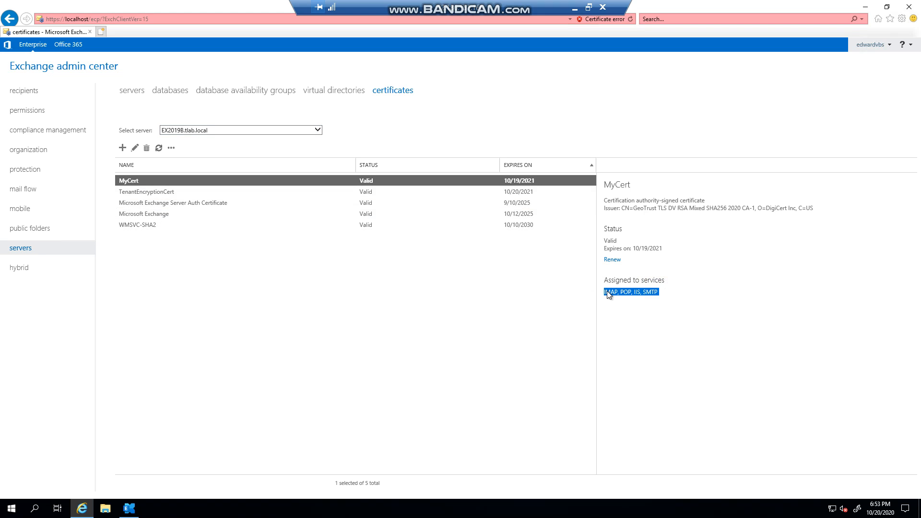
pyautogui.moveTo(157, 460)
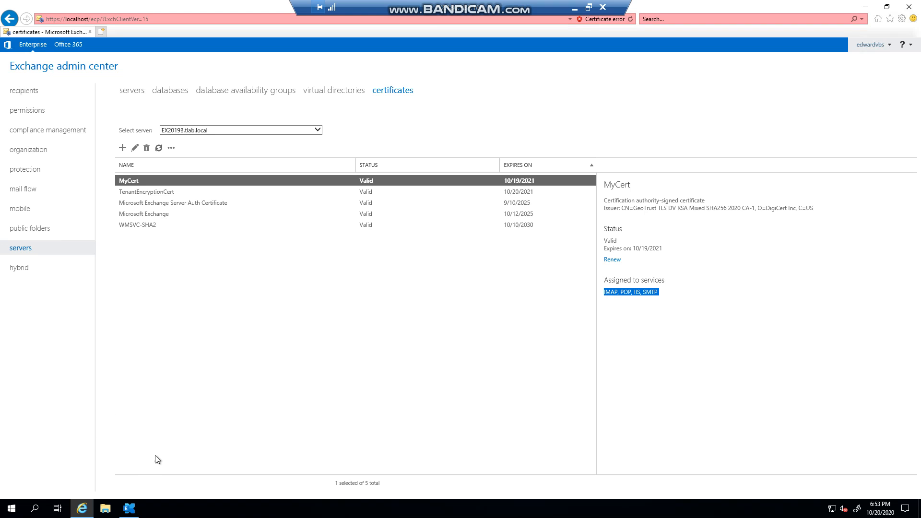
pyautogui.moveTo(129, 508)
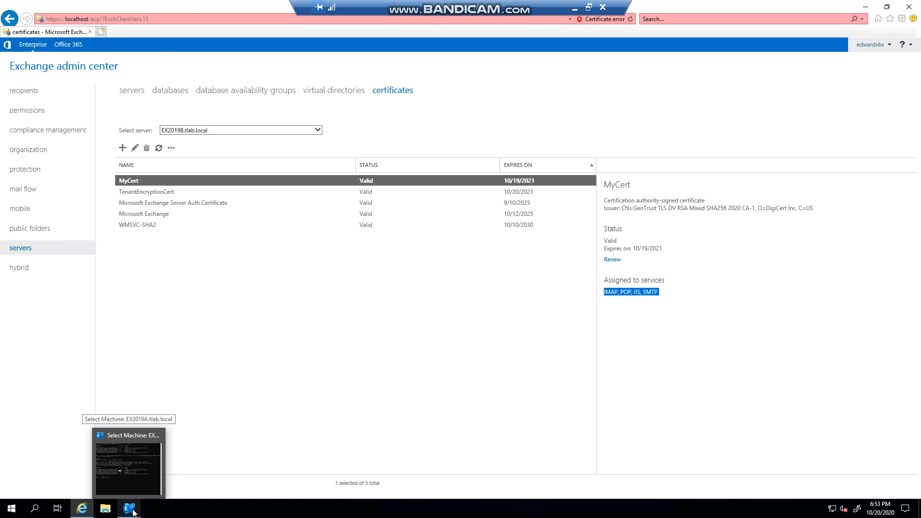
# Bring Exchange Management Shell to the front to view ex2019b's updated certificate list.
pyautogui.click(128, 462)
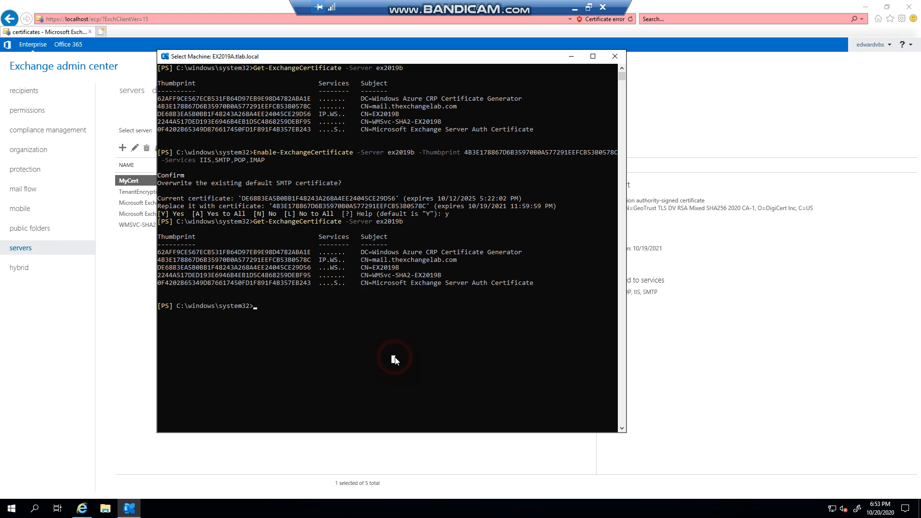
pyautogui.moveTo(394, 360)
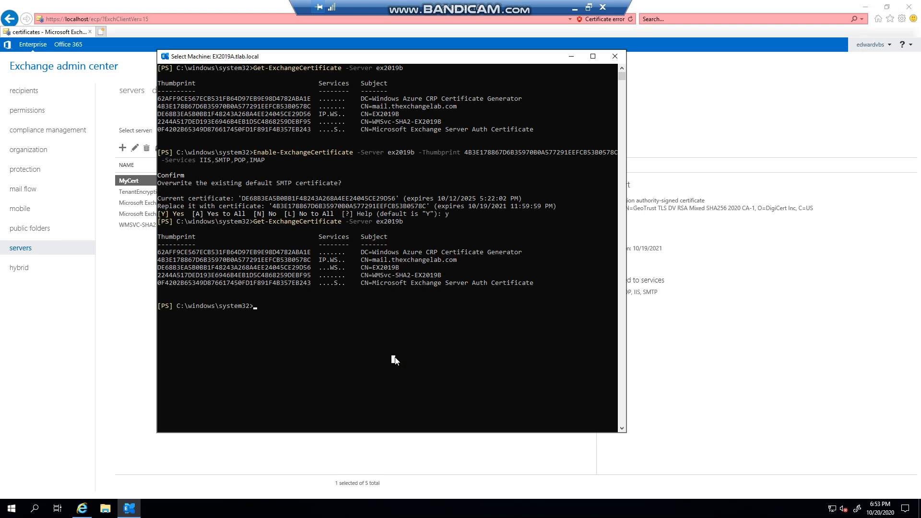